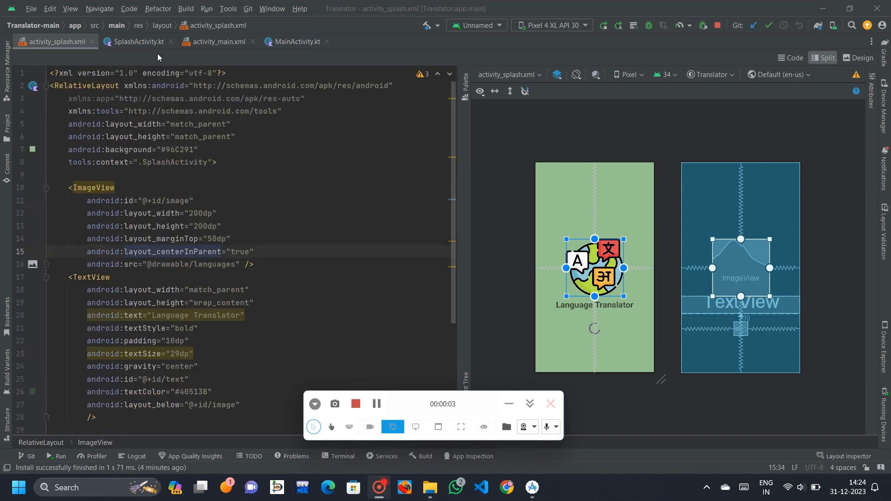
Step: Review SplashActivity.kt, then read activity_main.xml down to the Translate button and closing tags
left_click(140, 42)
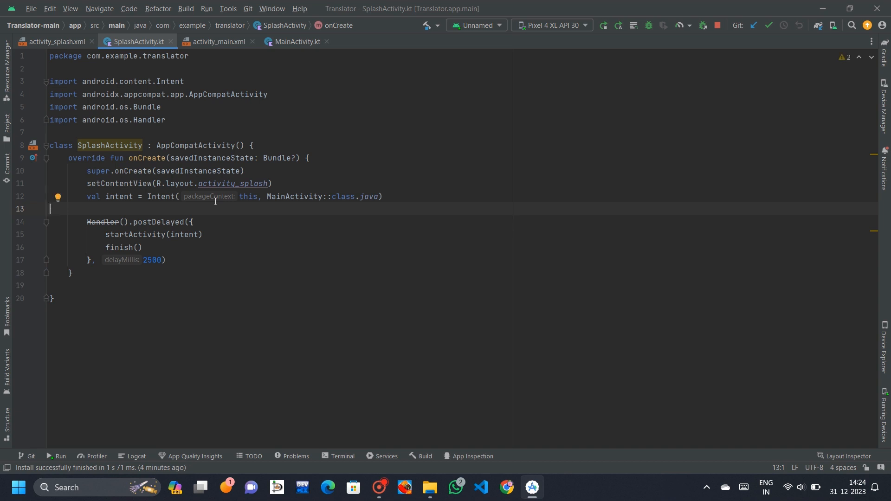
left_click(218, 42)
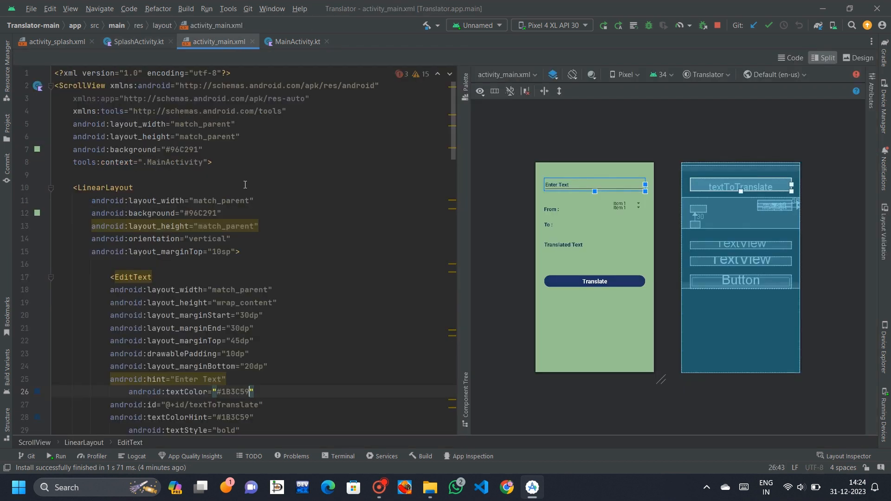
scroll("down", 3)
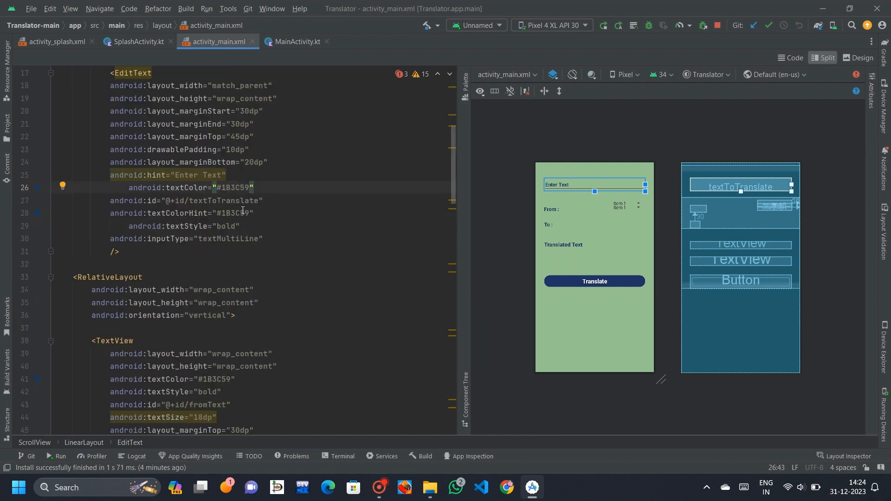
scroll("down", 3)
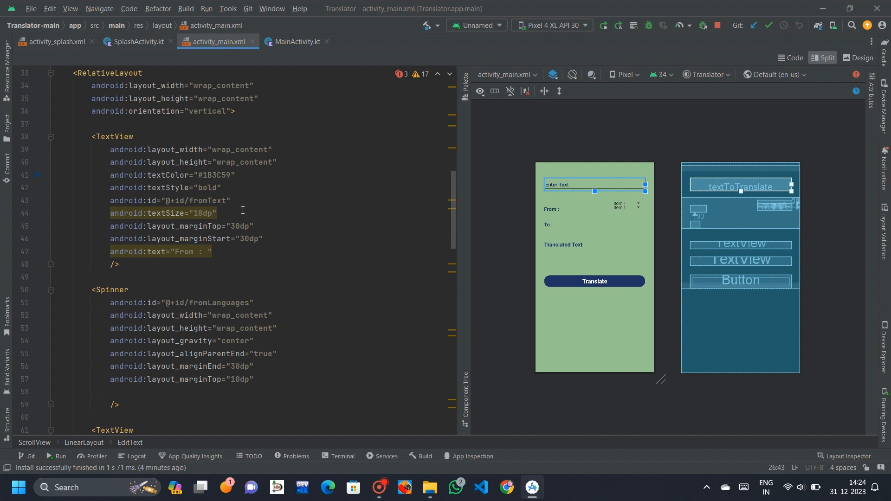
scroll("down", 3)
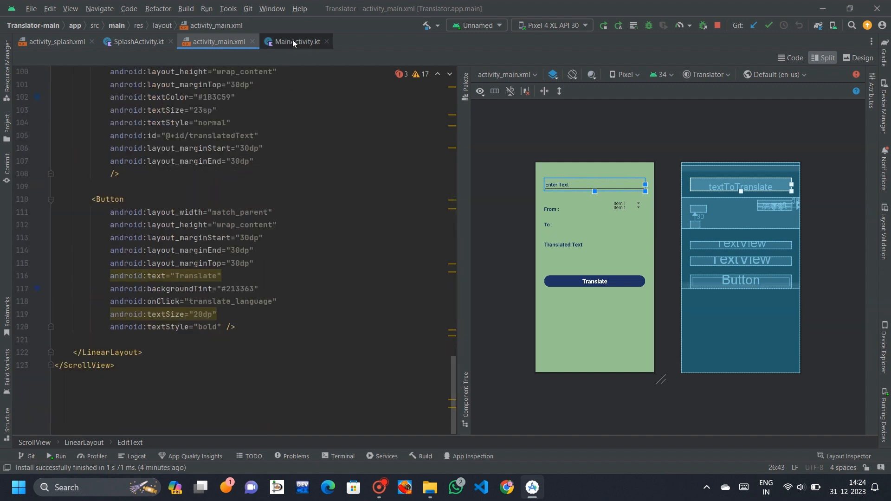
Step: Read MainActivity.kt through to the selectFrom and selectTo language-mapping functions
left_click(297, 42)
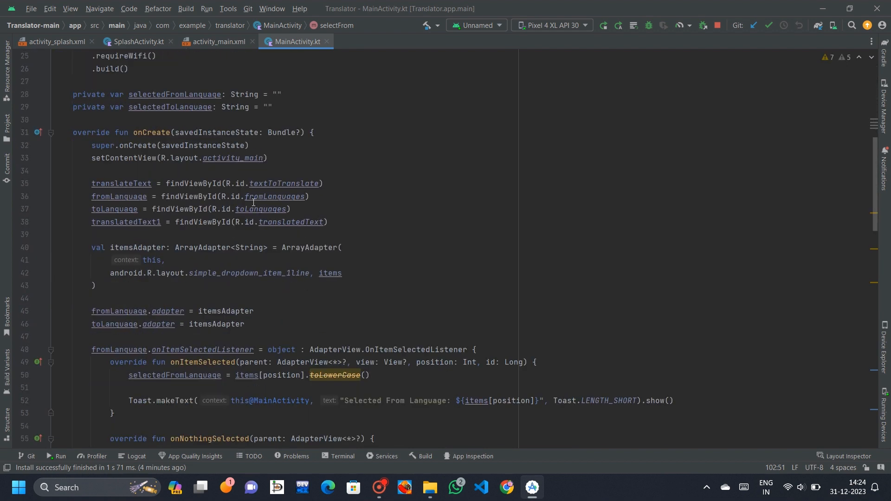
scroll("down", 3)
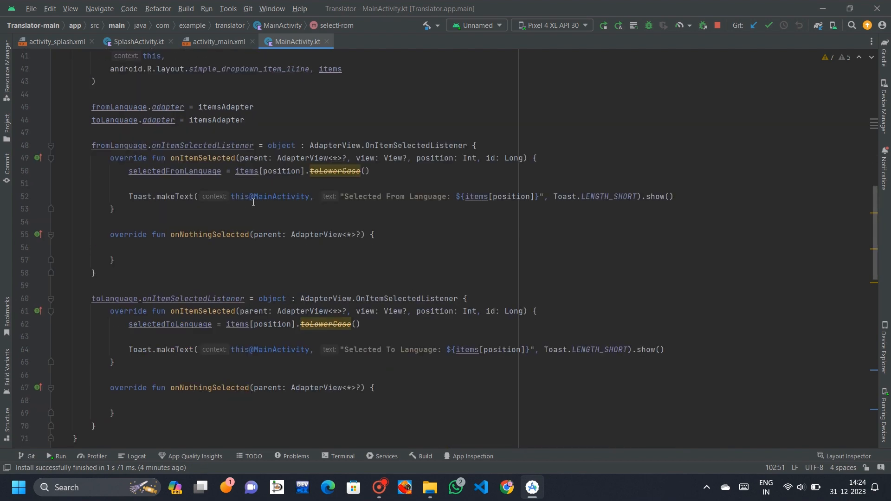
scroll("down", 3)
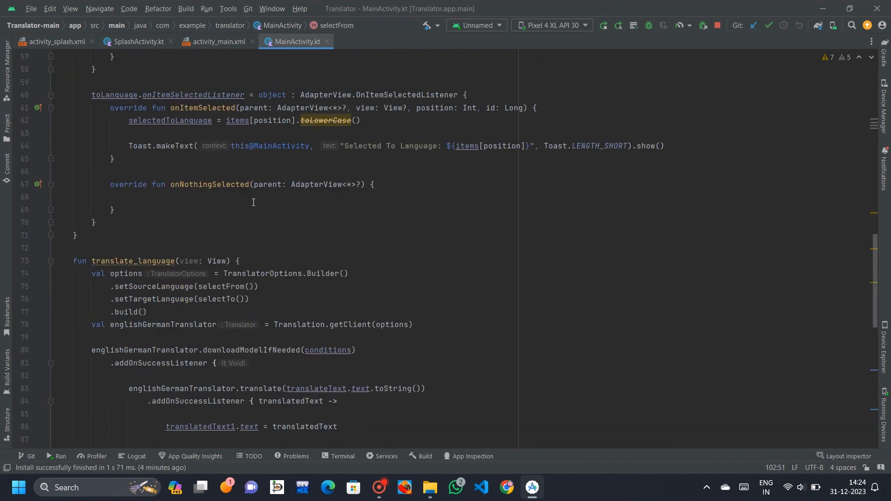
scroll("down", 3)
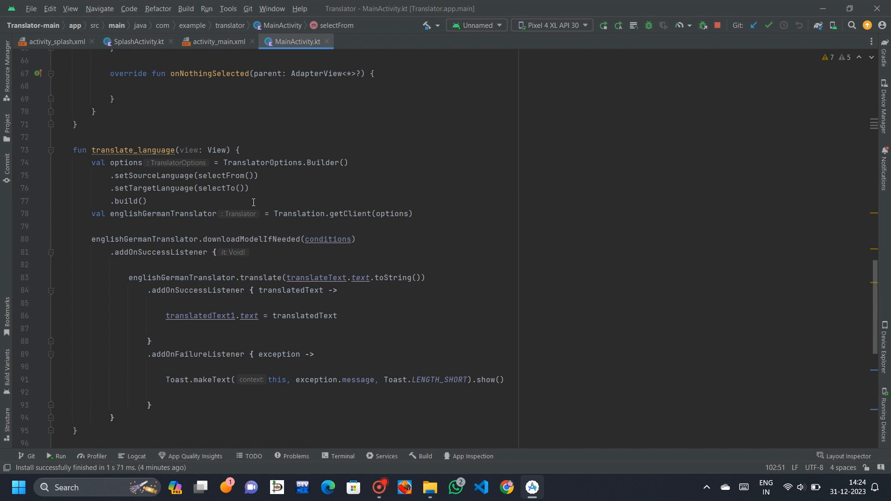
scroll("down", 3)
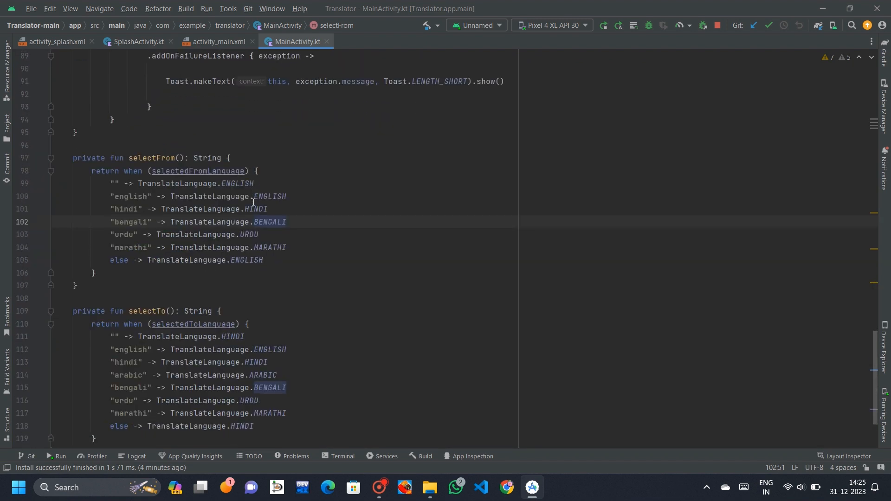
scroll("down", 3)
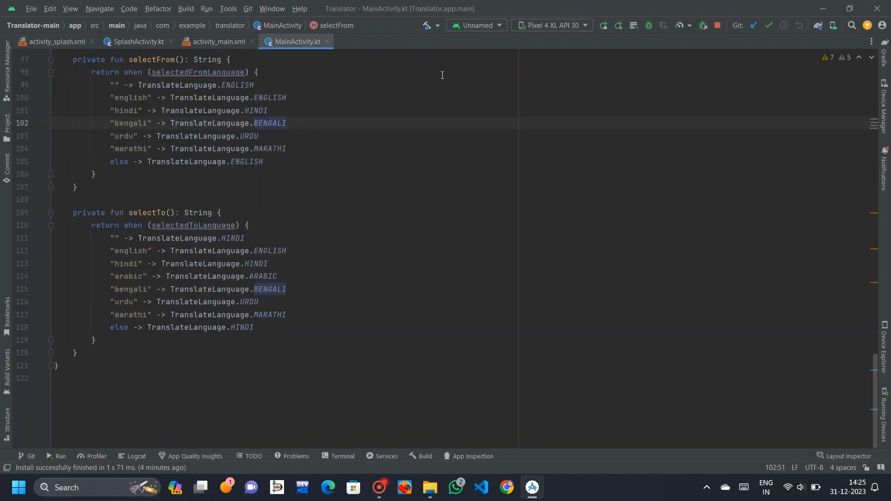
Step: Run 'app' on the Pixel 4 XL emulator until the translator's main screen appears
left_click(603, 26)
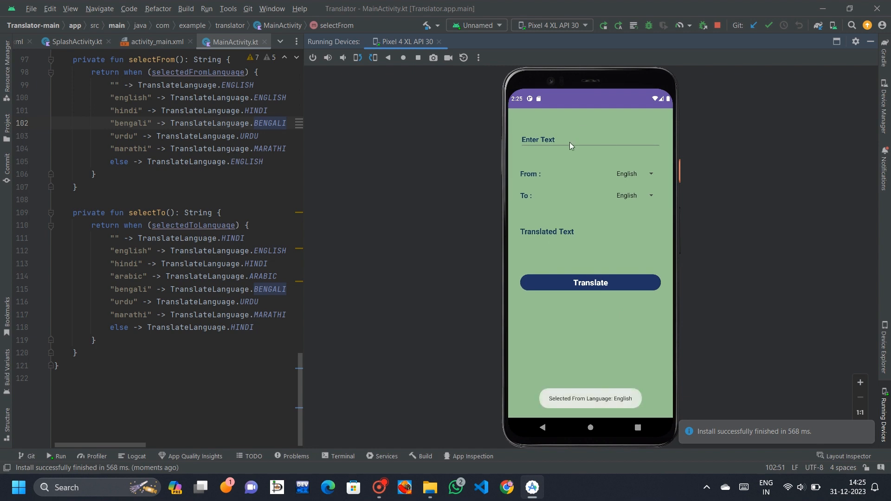
Step: Enter 'water is cold' in the app's input field and translate it once
left_click(569, 141)
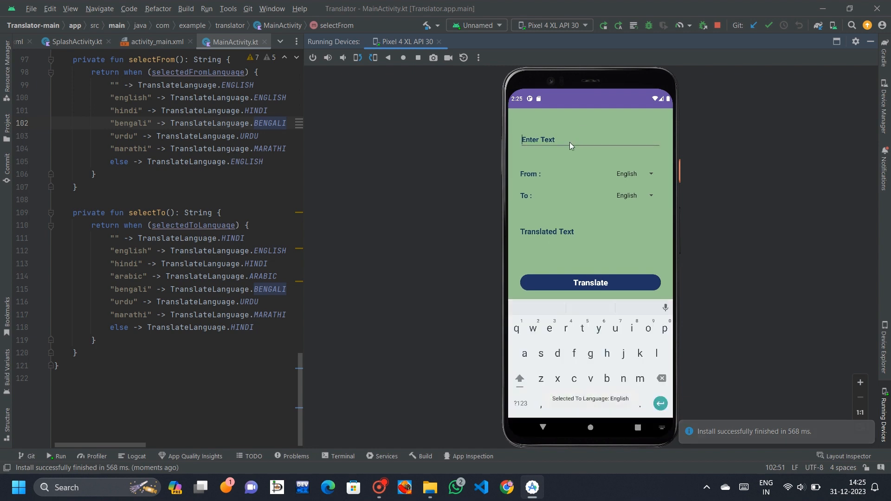
type("water is")
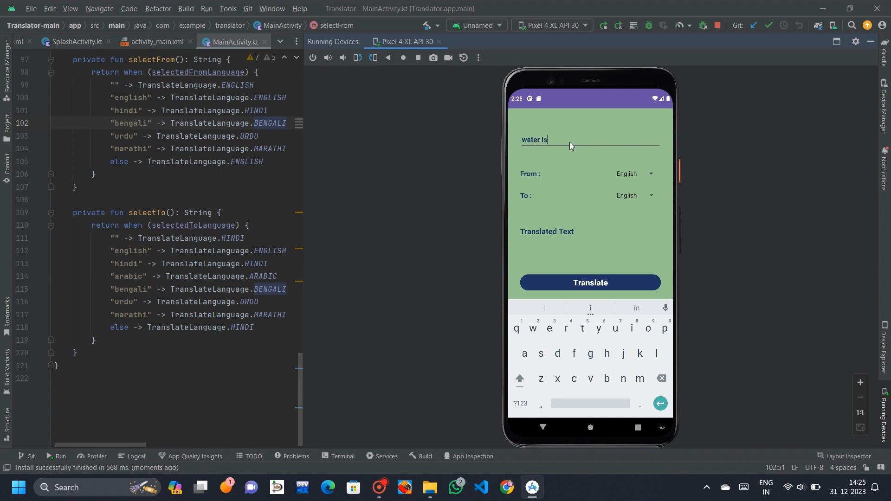
type("cold")
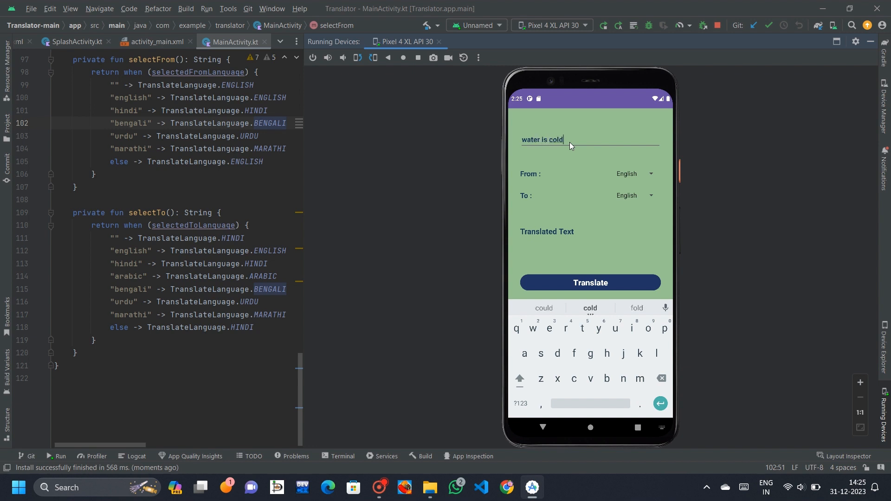
left_click(590, 282)
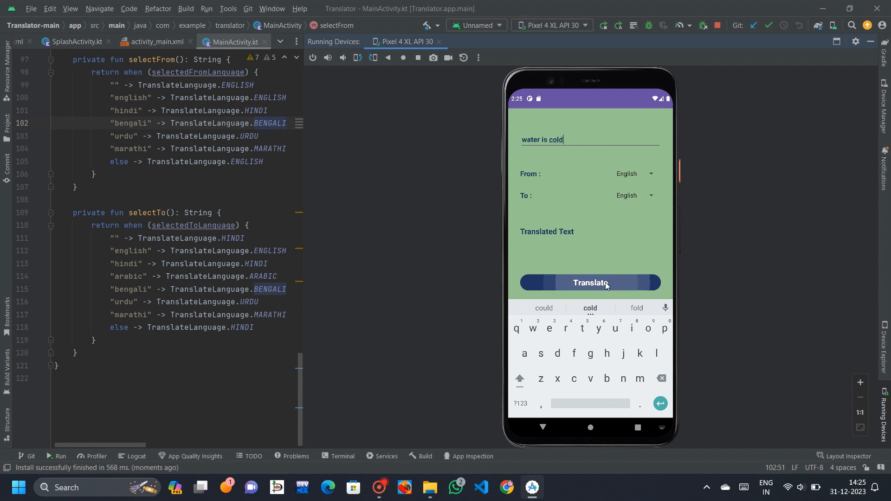
Step: Choose Hindi as the target language and translate the sentence again
left_click(590, 282)
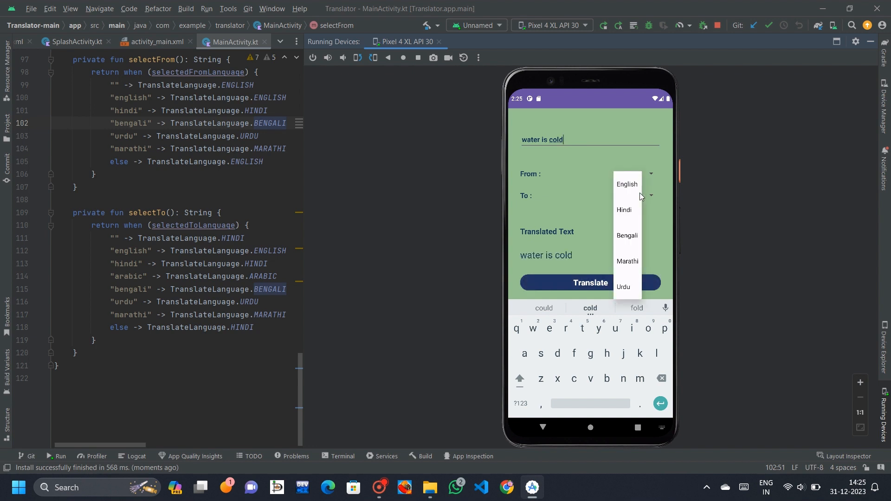
left_click(624, 209)
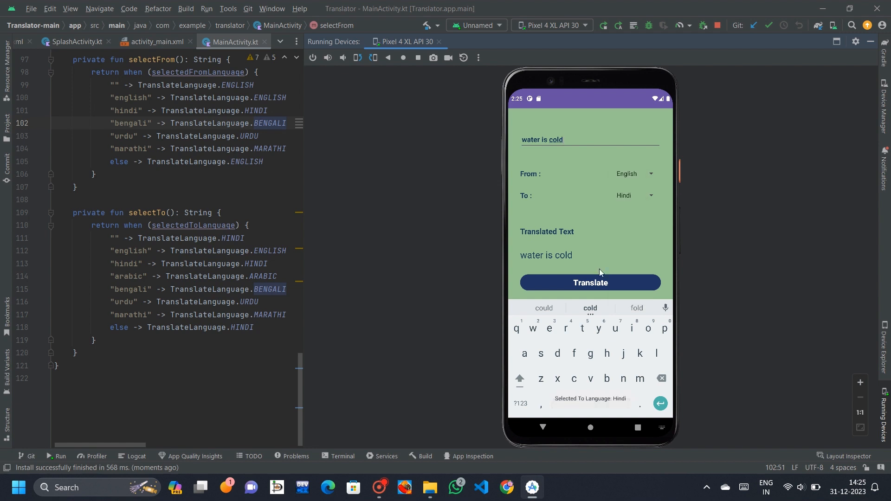
left_click(590, 282)
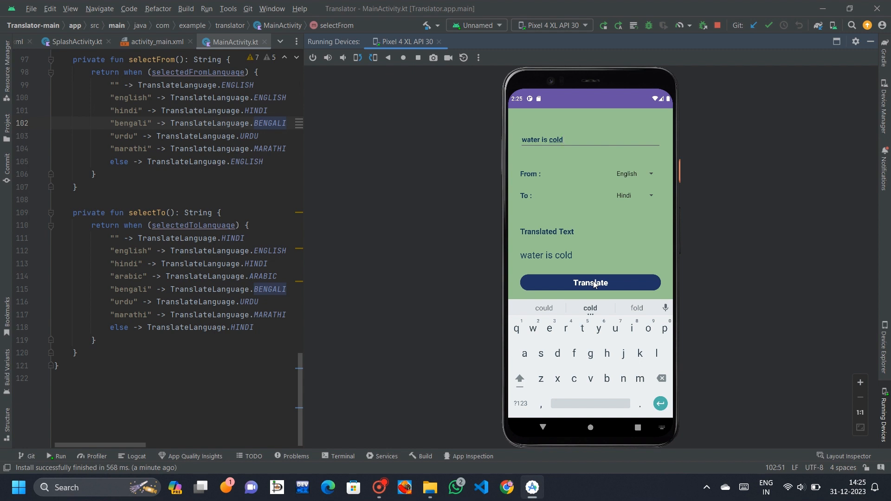
Step: Show the Hindi translation, then switch the target to Bengali and translate
left_click(591, 282)
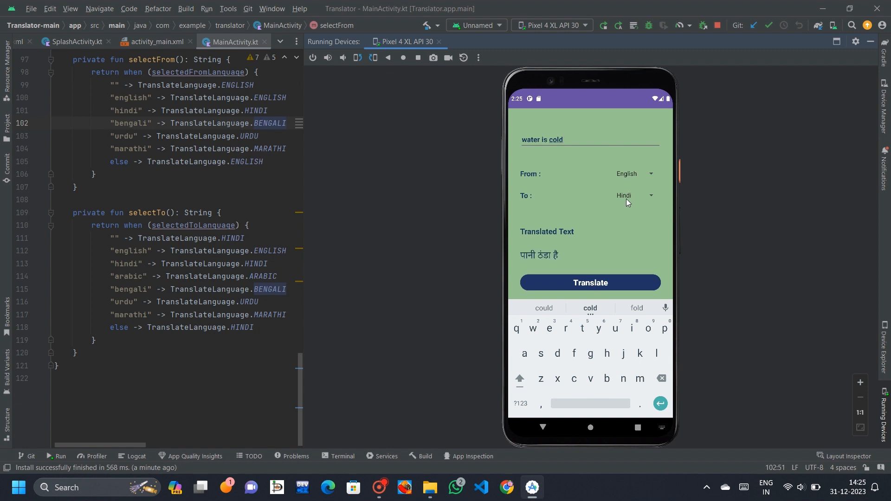
left_click(634, 196)
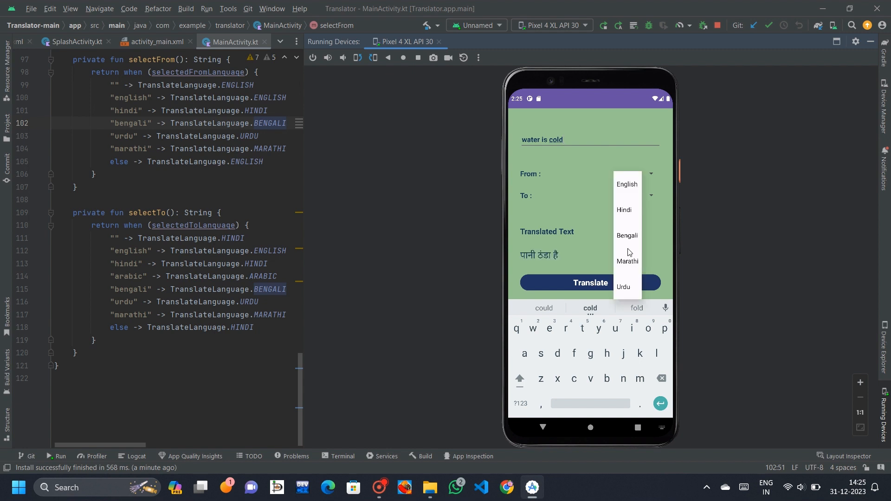
left_click(627, 236)
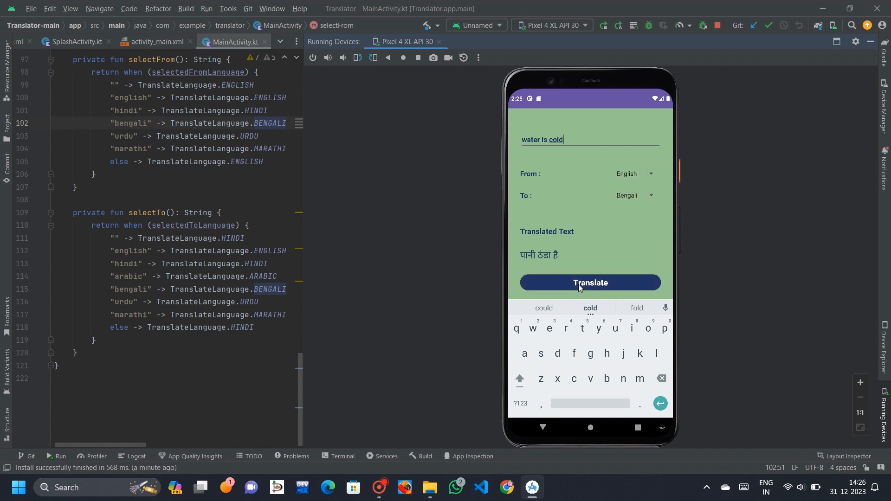
left_click(591, 282)
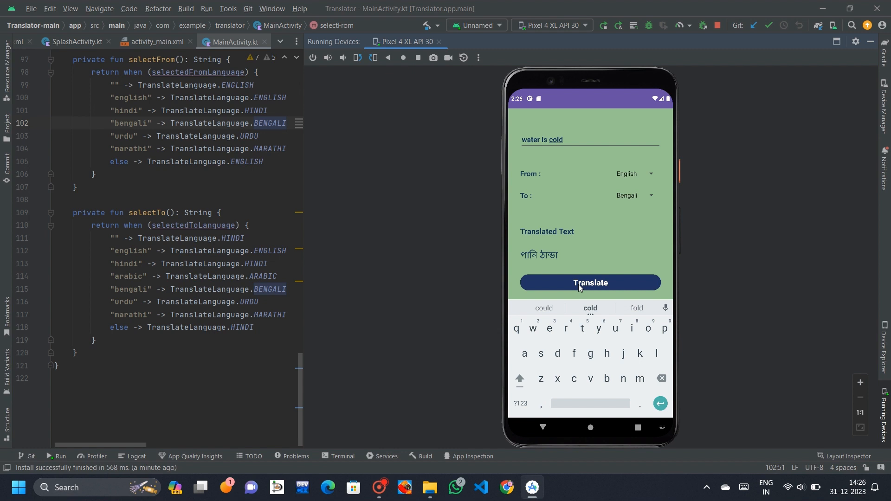
mouse_move(614, 239)
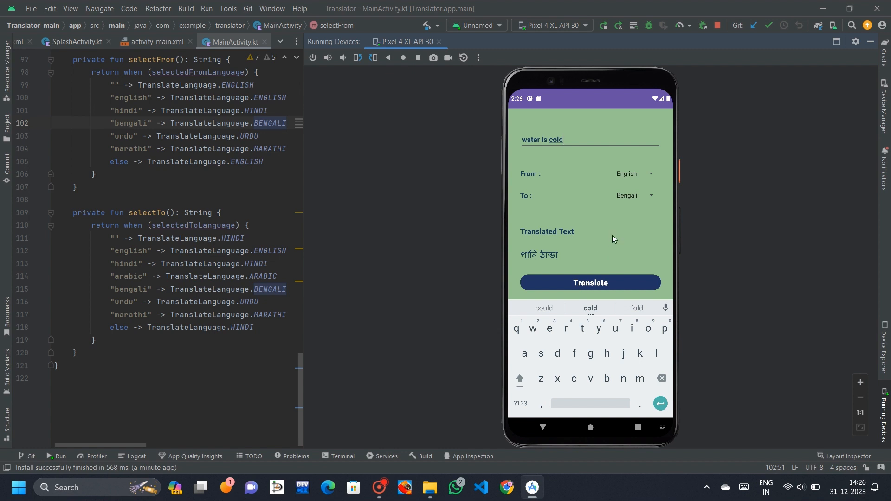
Step: Set Marathi as the new target language
left_click(635, 173)
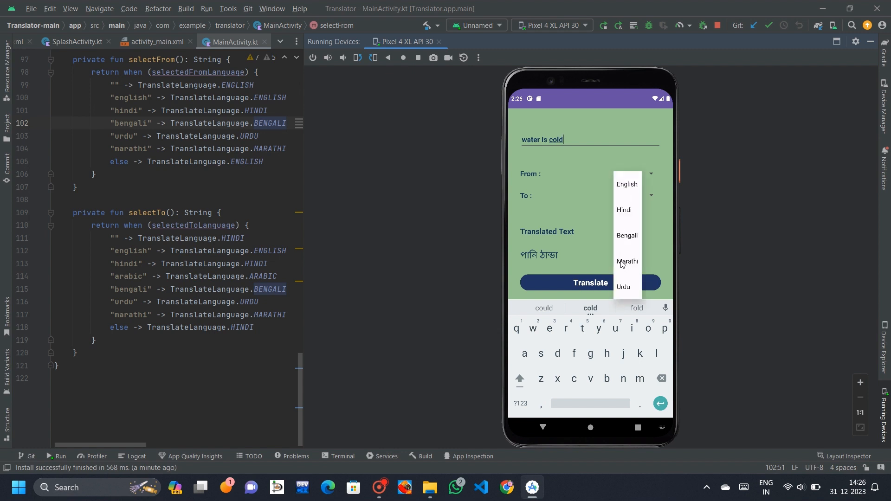
left_click(628, 262)
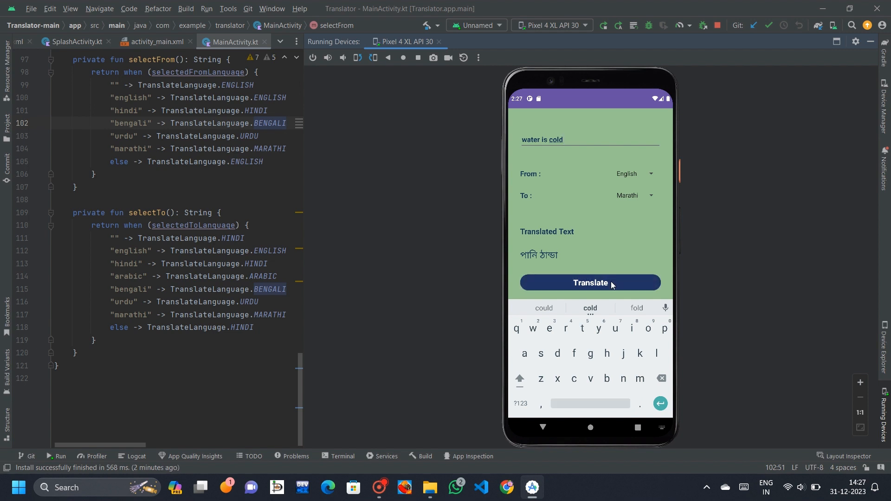
Step: Translate into Marathi, then select Urdu and show its translation of 'water is cold'
left_click(590, 282)
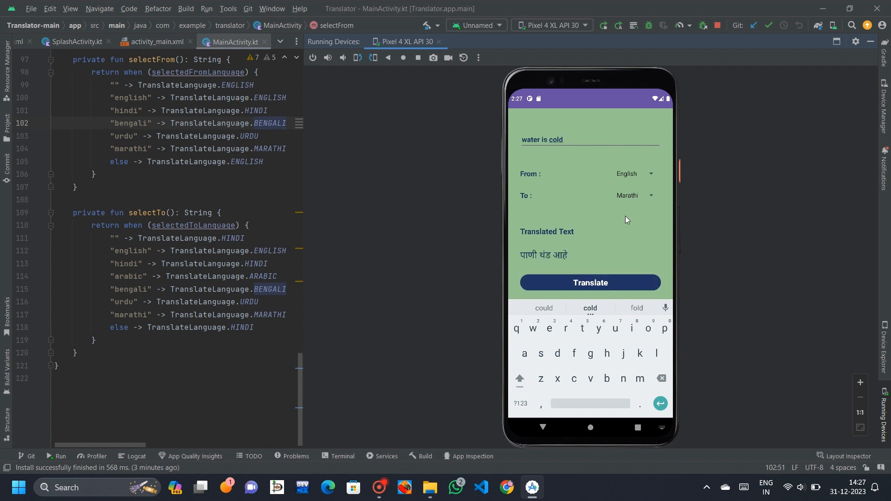
left_click(634, 174)
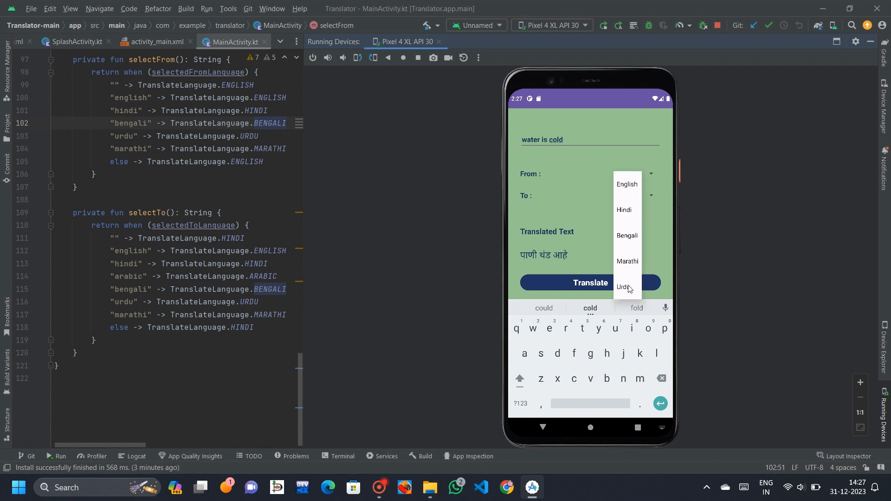
left_click(623, 287)
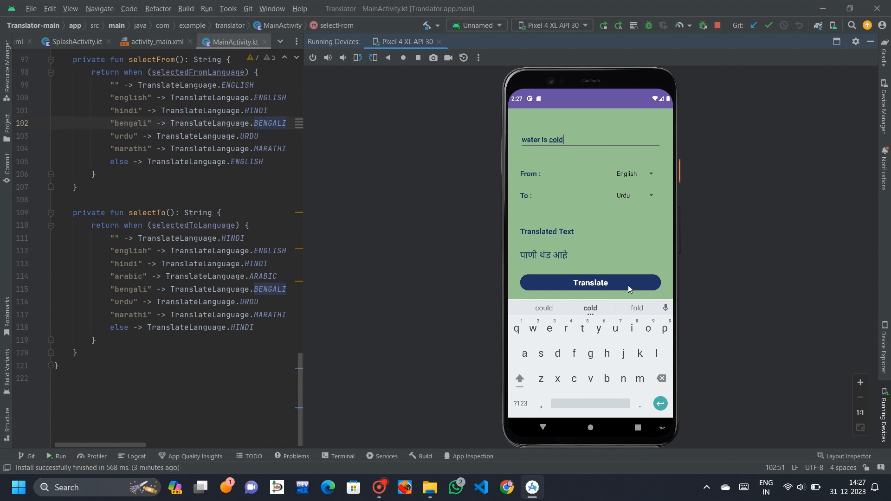
left_click(590, 282)
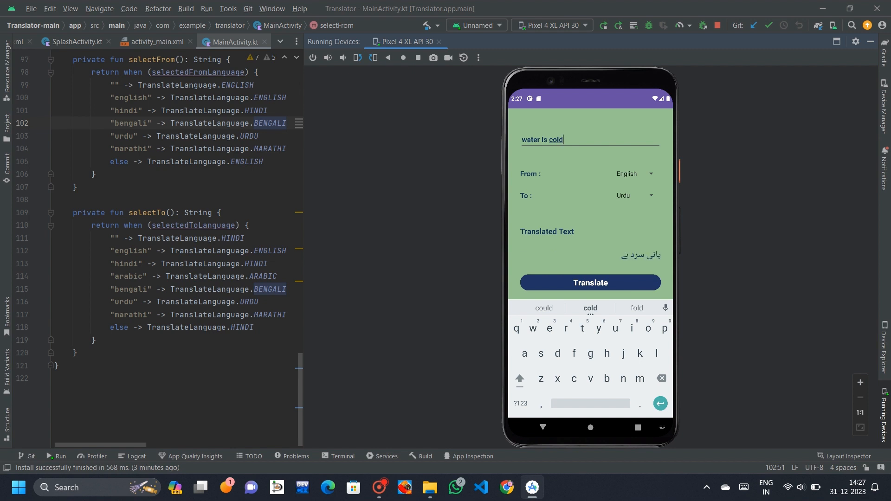
left_click(380, 487)
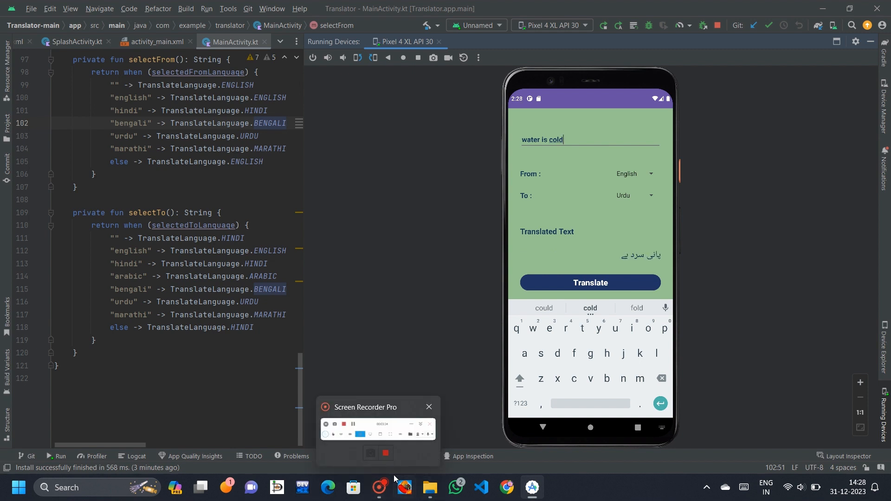